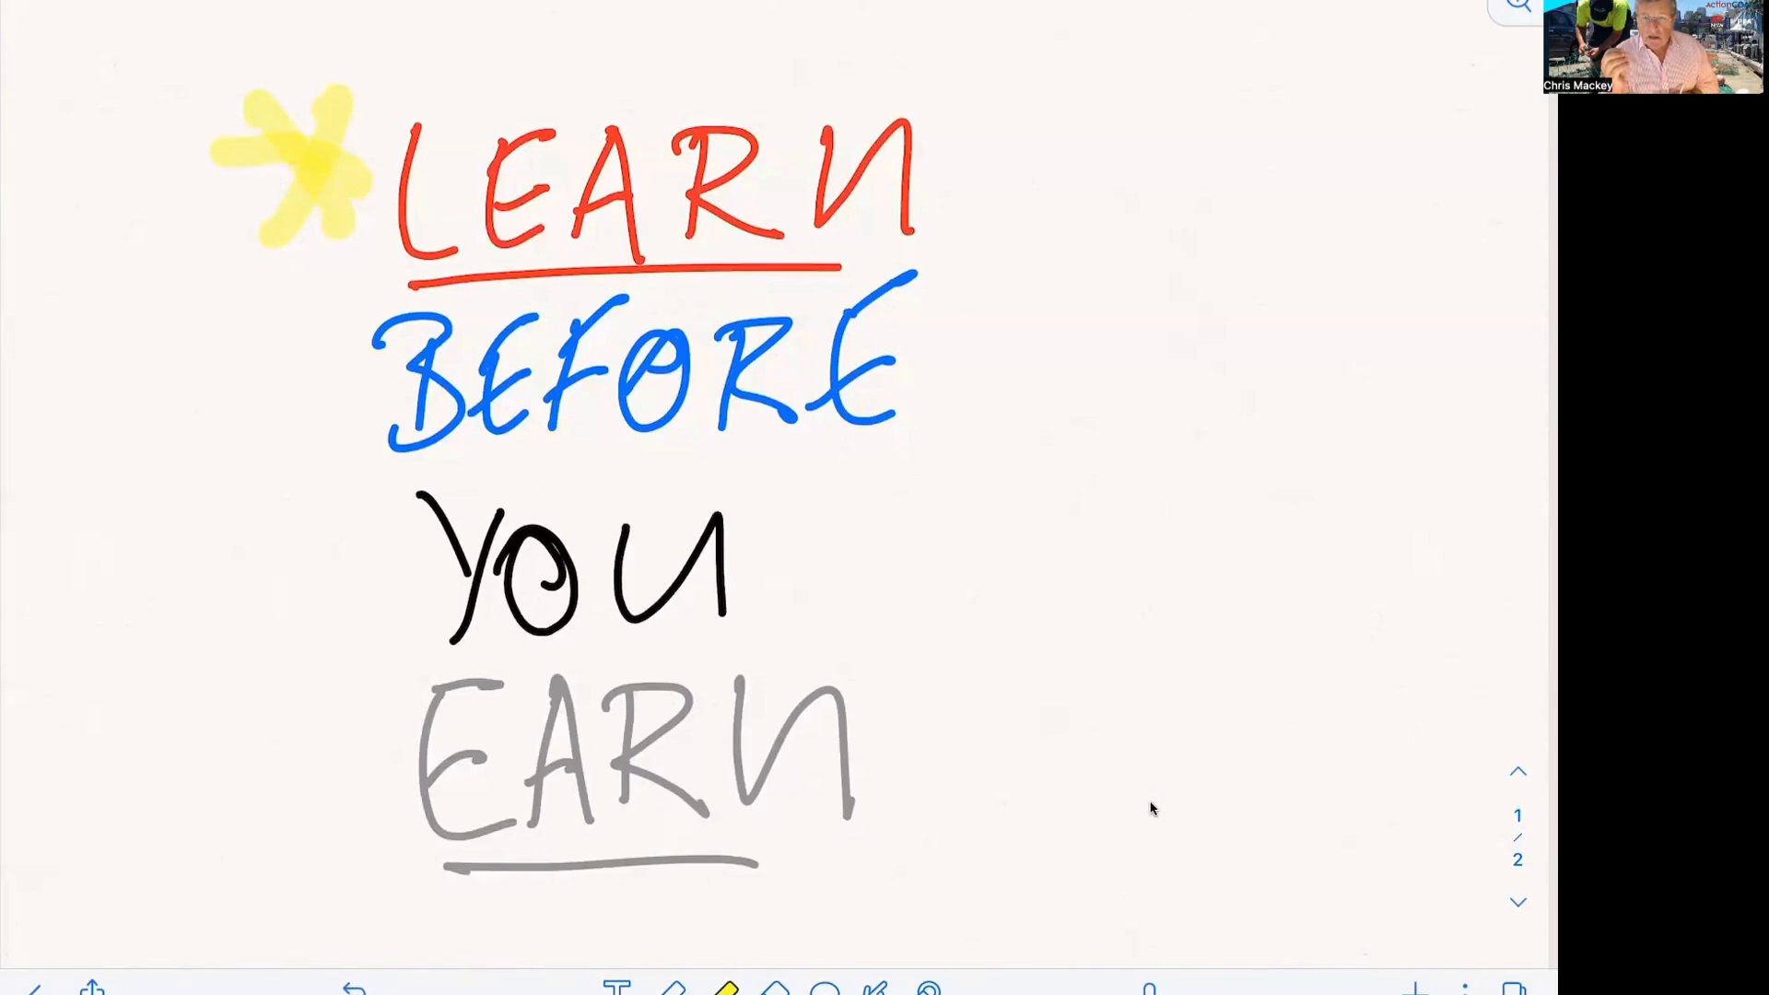
scroll("down", 3)
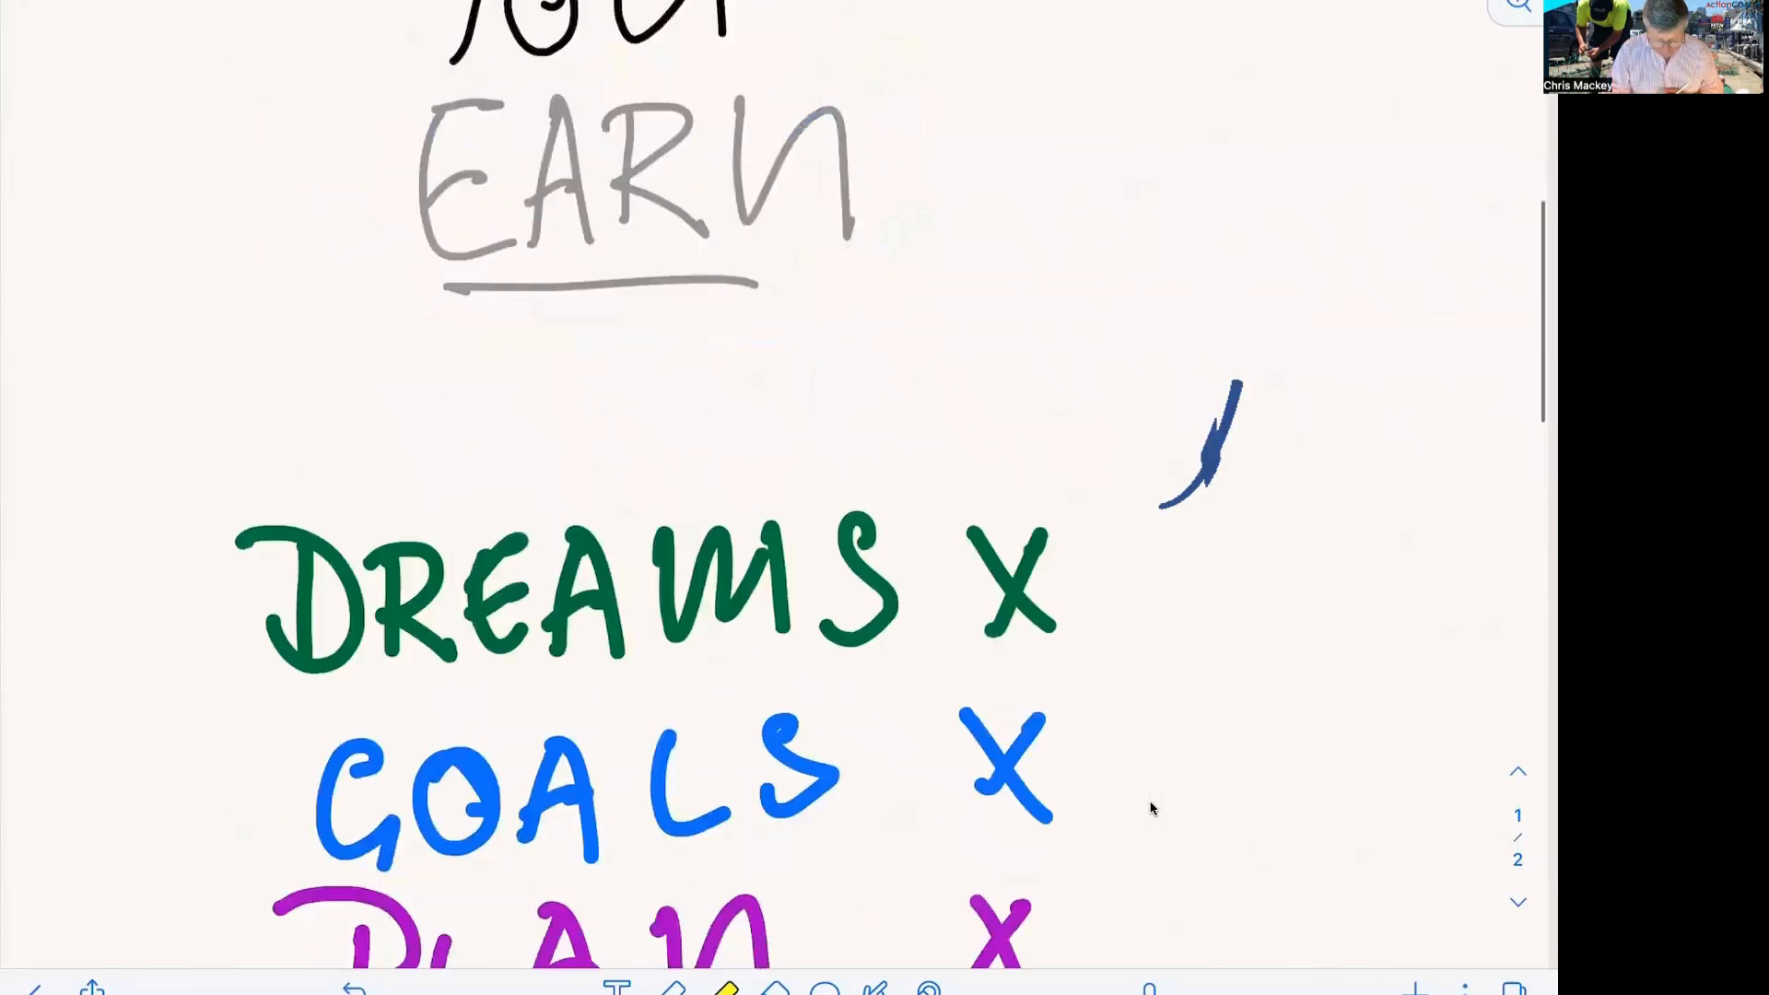
scroll("down", 3)
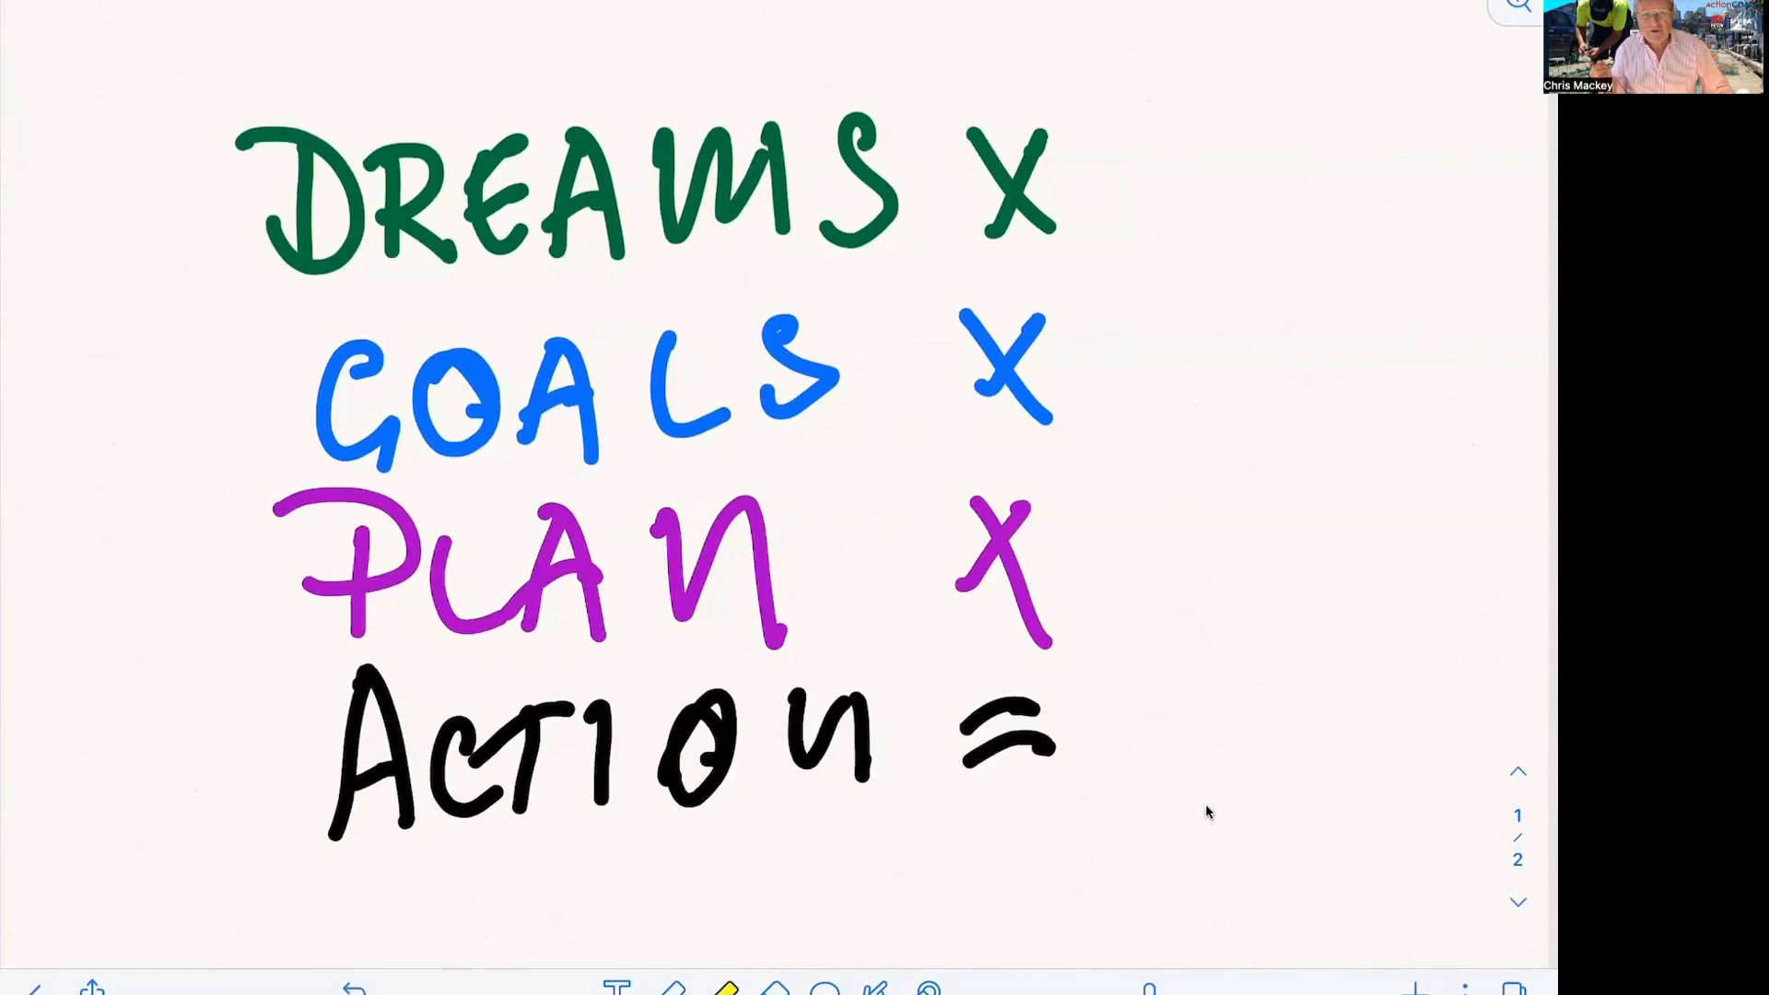
mouse_move(1207, 802)
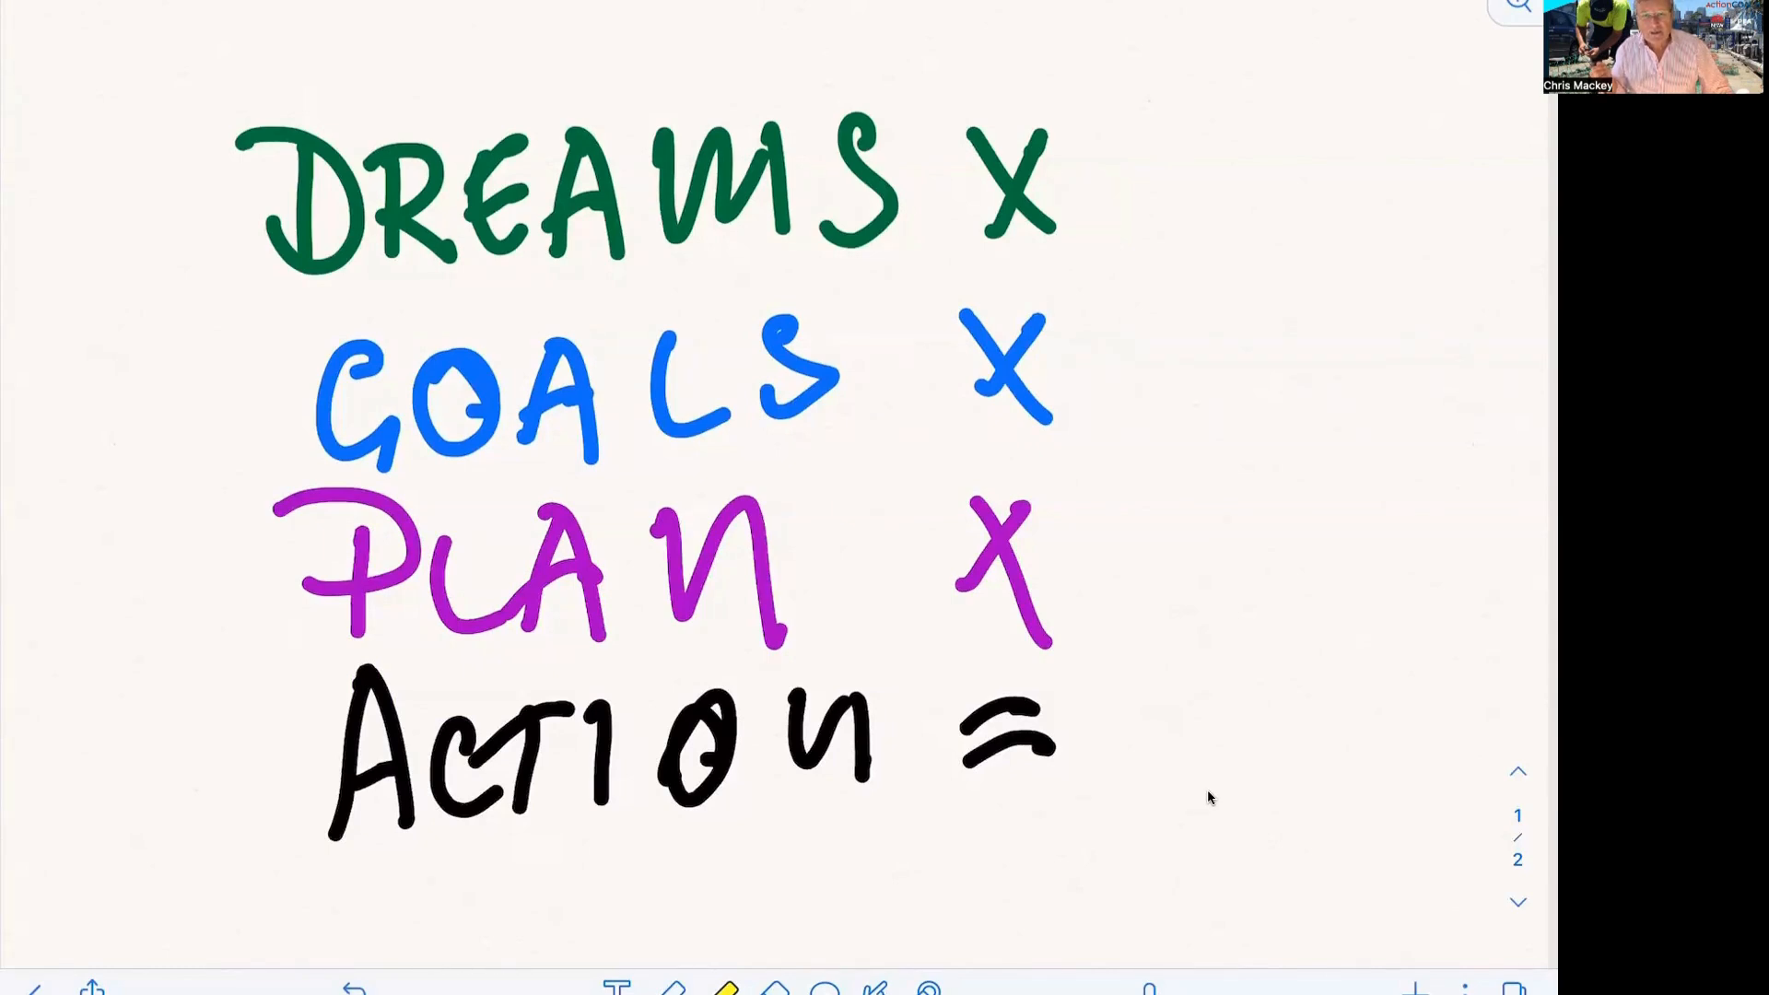